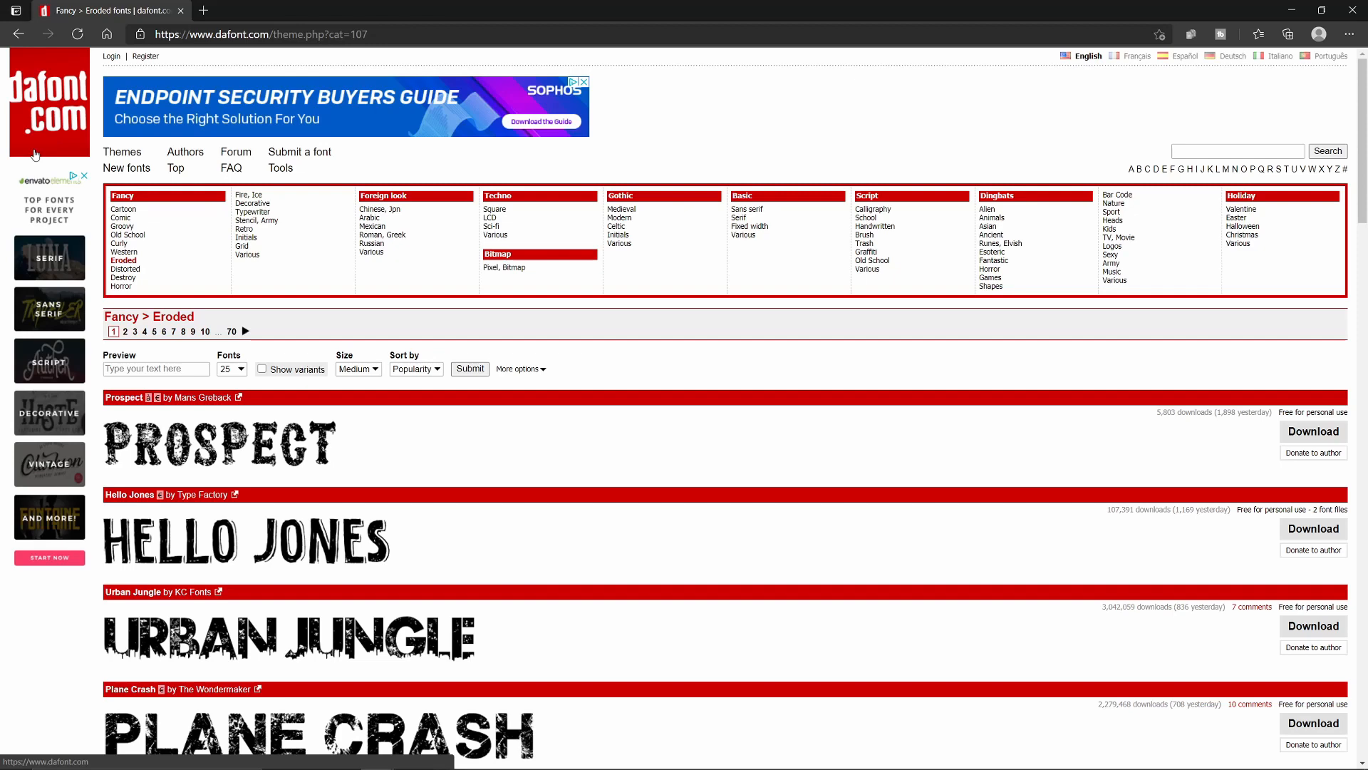
Step: Scroll to Urban Jungle in dafont's Eroded list, download its zip, and open it
scroll(down, 3)
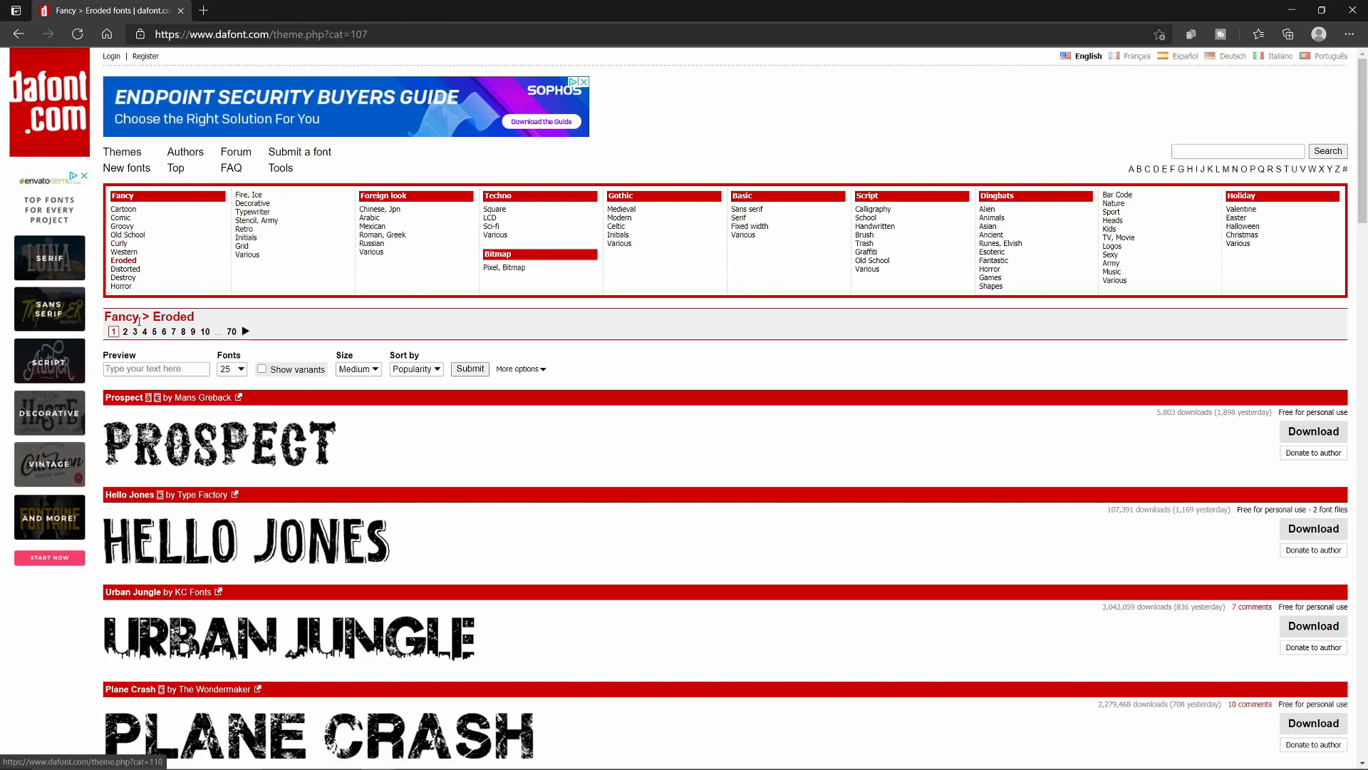
scroll(down, 3)
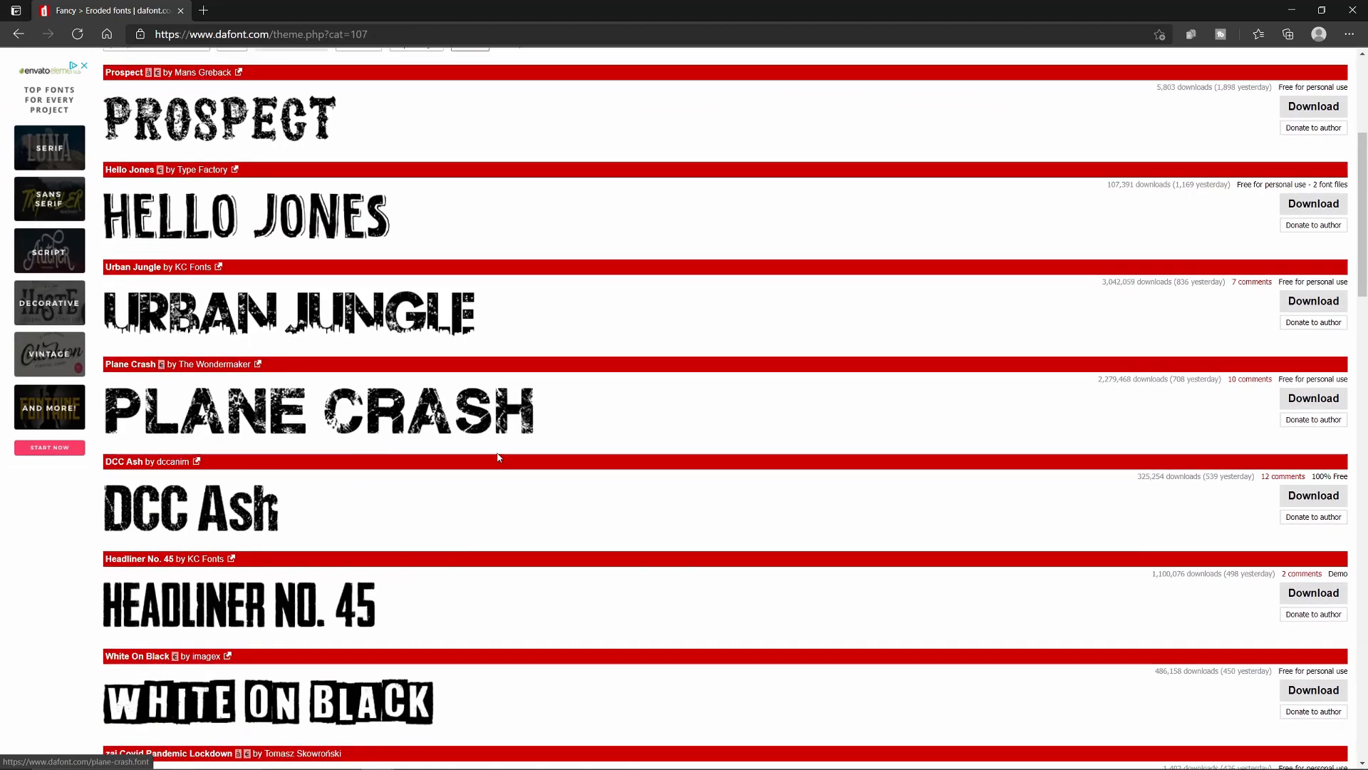
mouse_move(286, 320)
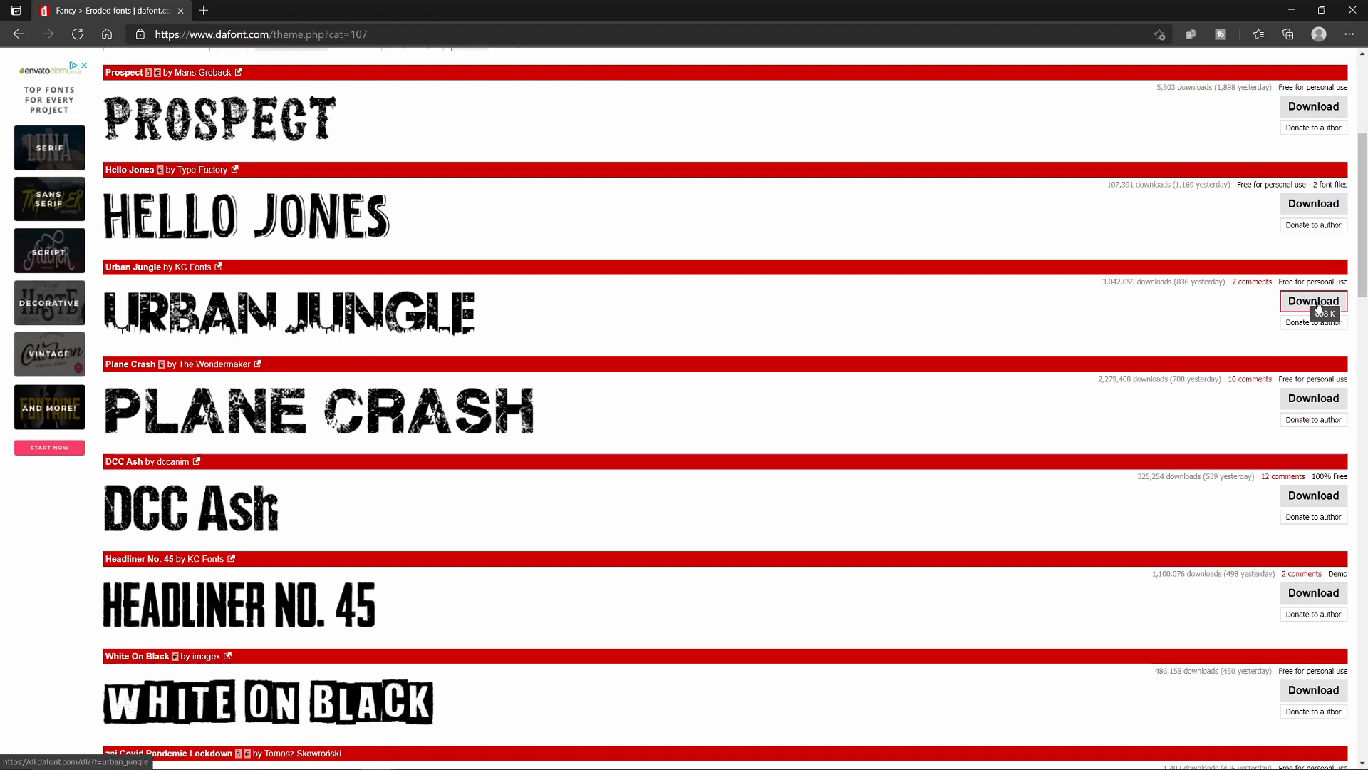
click(1312, 301)
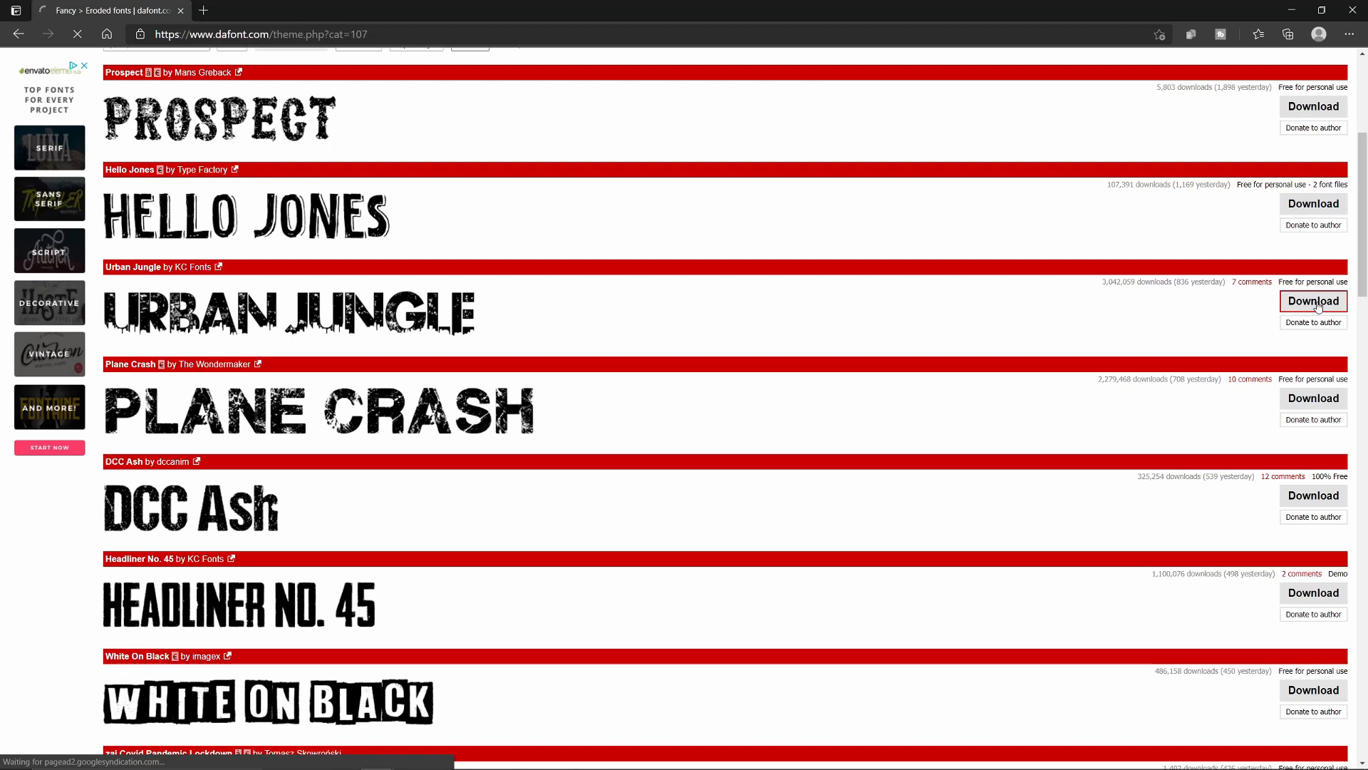
click(1313, 300)
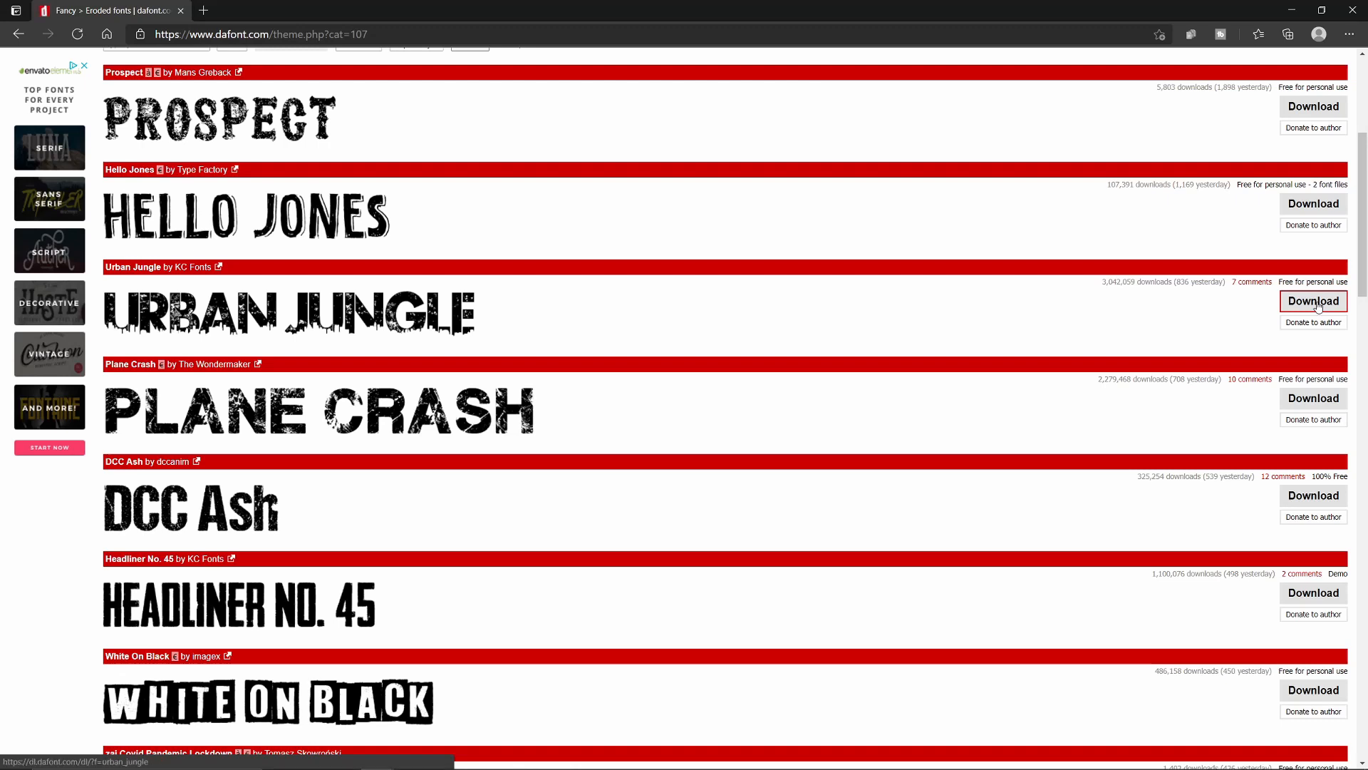
click(1312, 300)
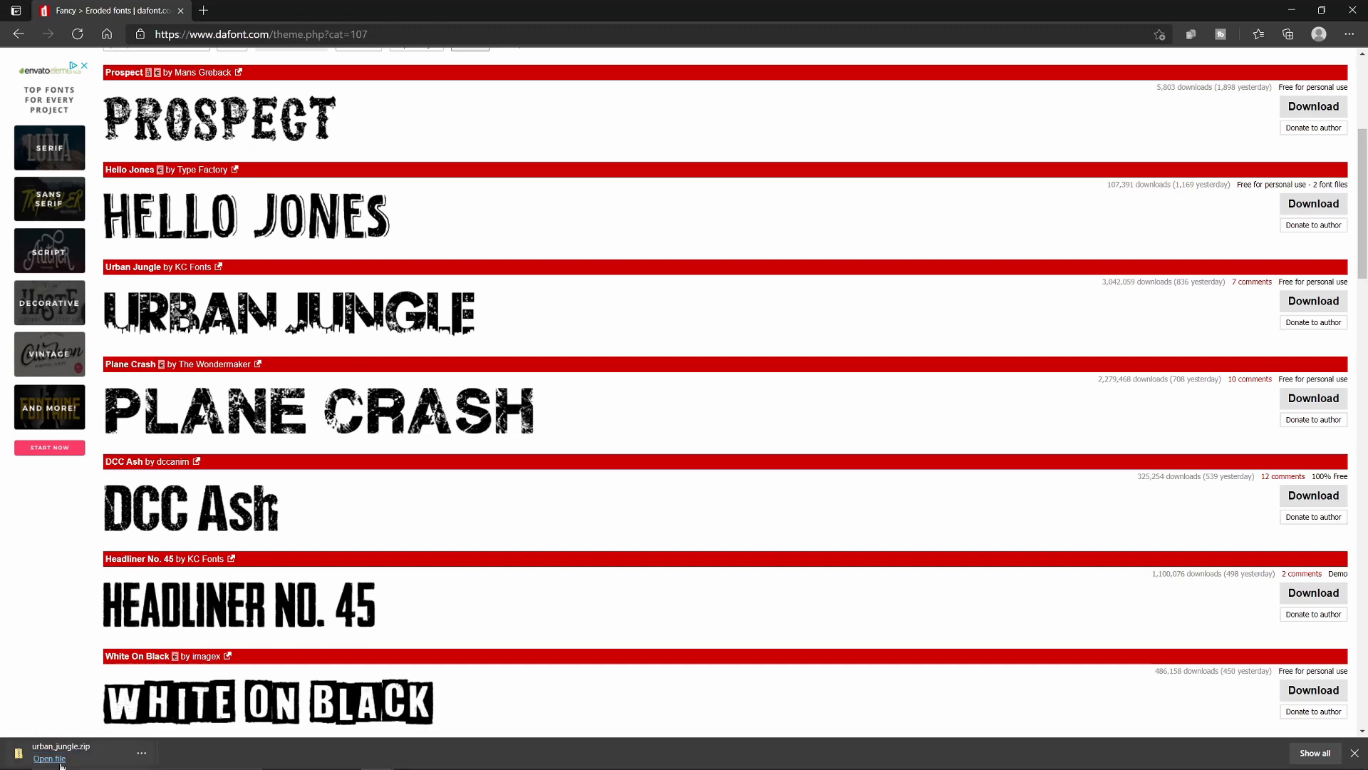
click(49, 758)
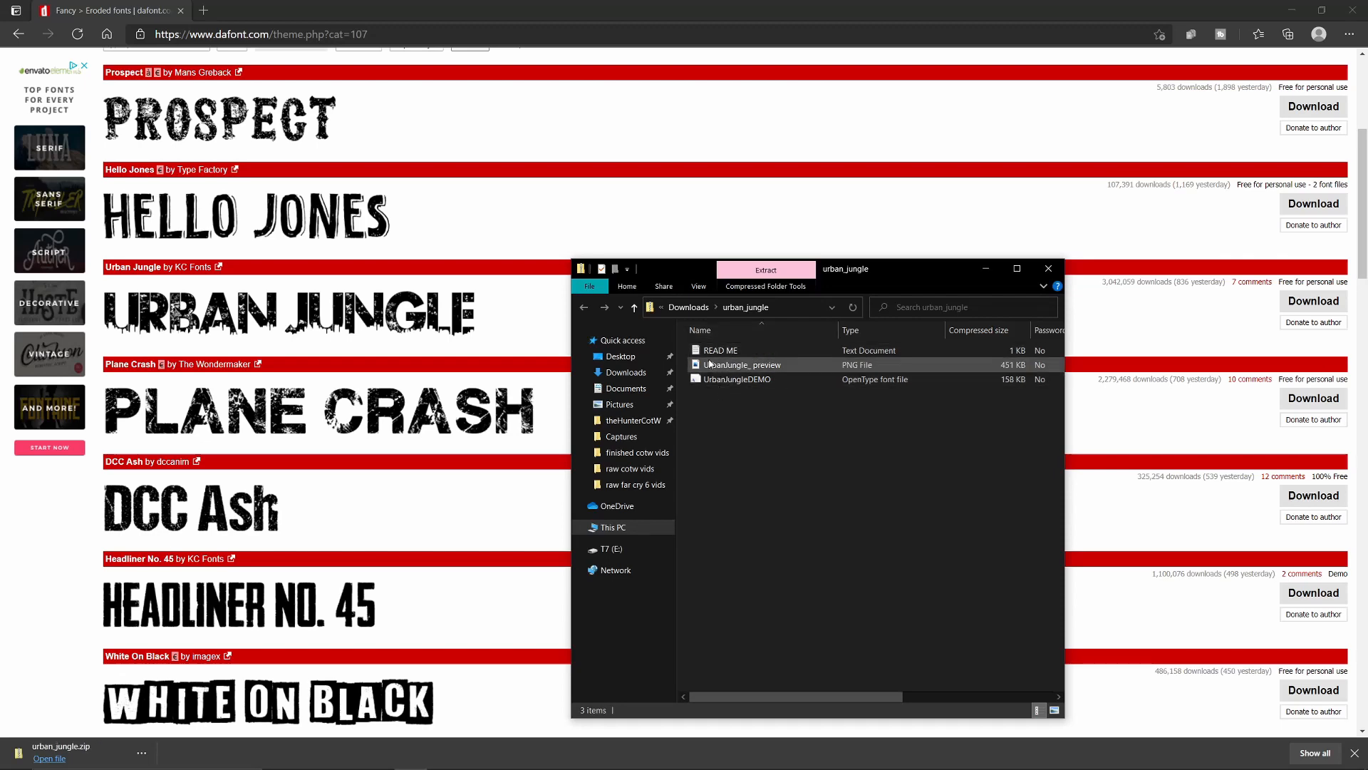
Step: Select the UrbanJungleDEMO OpenType font file inside the urban_jungle zip
click(737, 378)
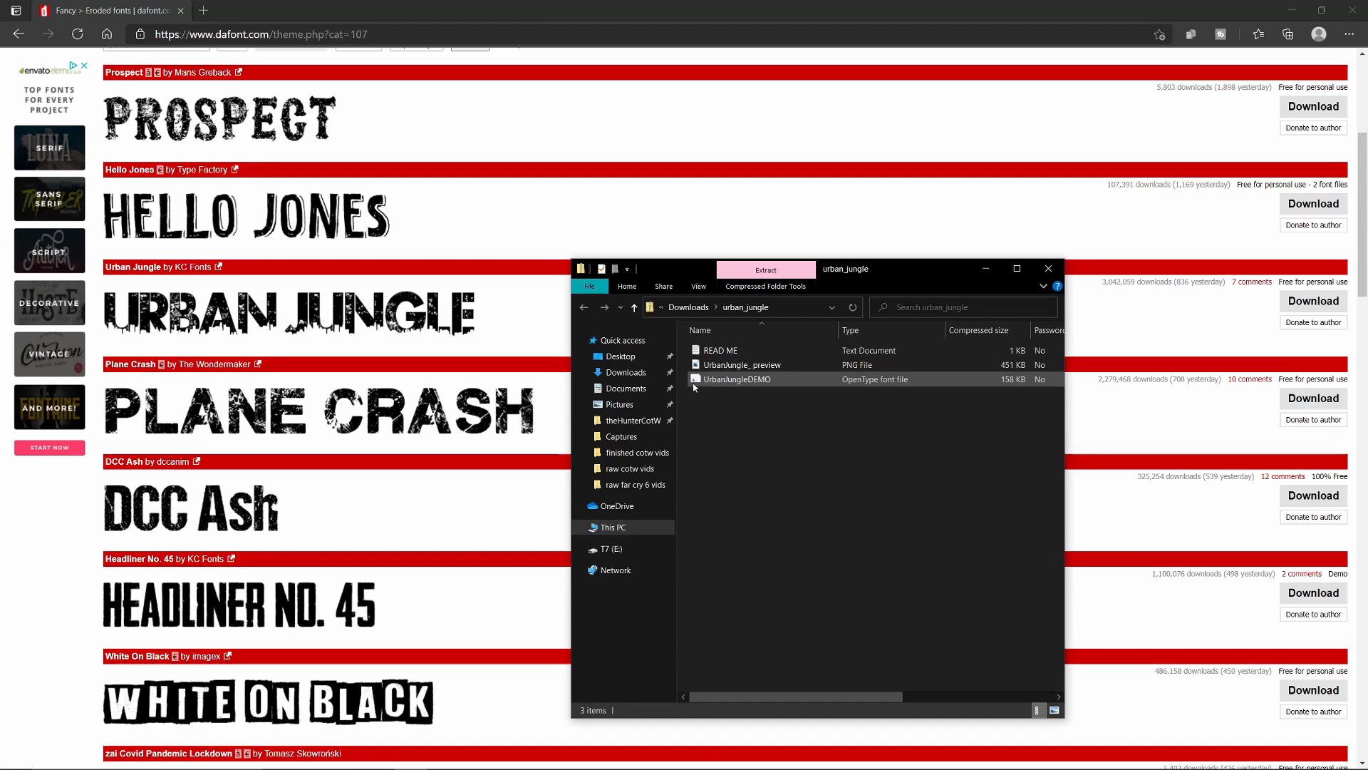
Step: Preview UrbanJungleDEMO in Windows Font Viewer, install it, and close the window
double_click(738, 378)
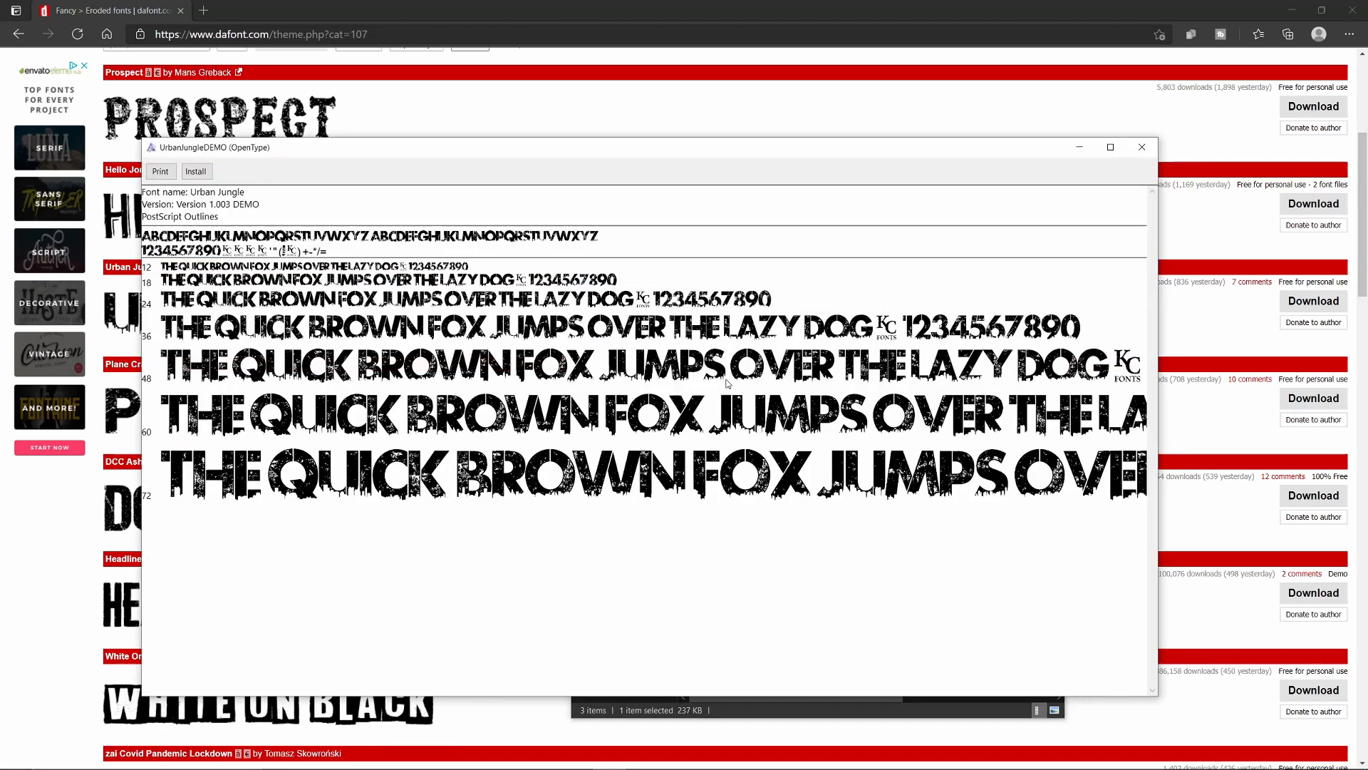
mouse_move(792, 380)
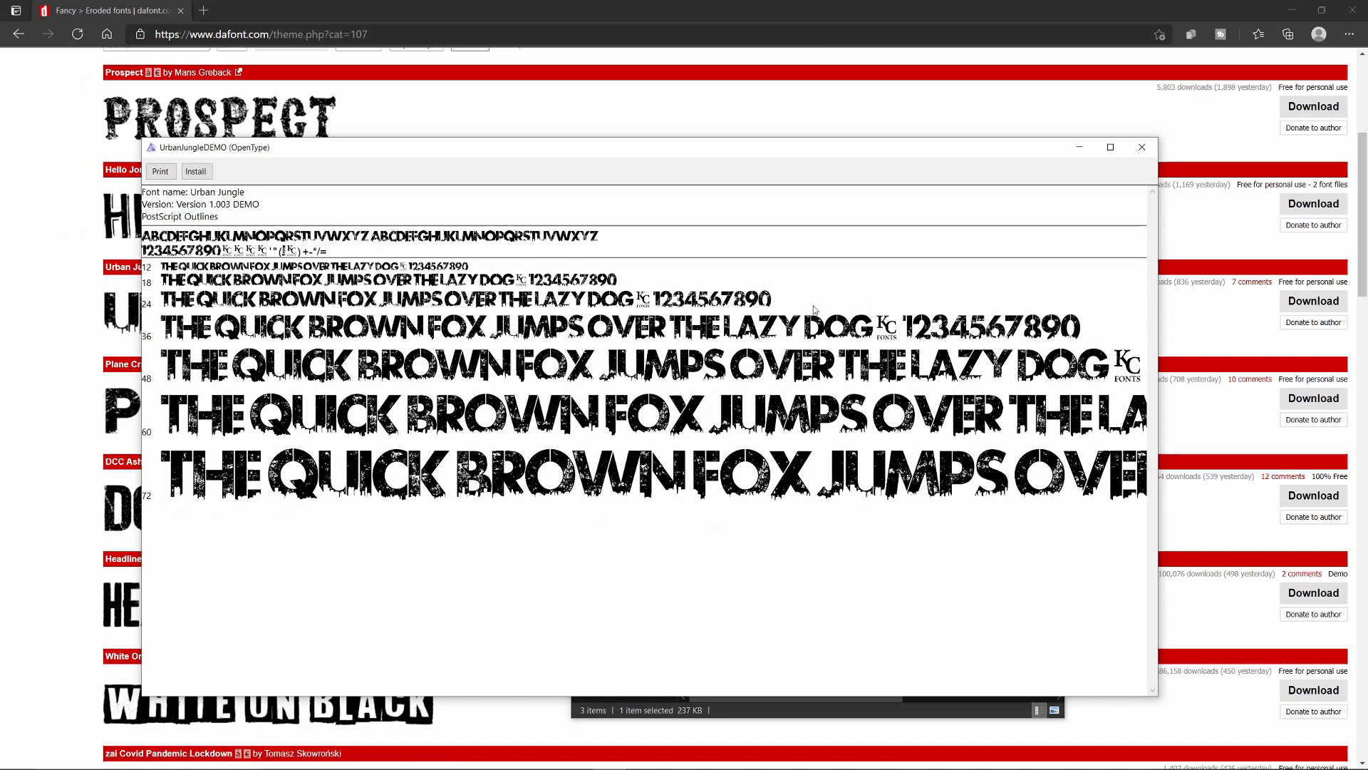
mouse_move(559, 341)
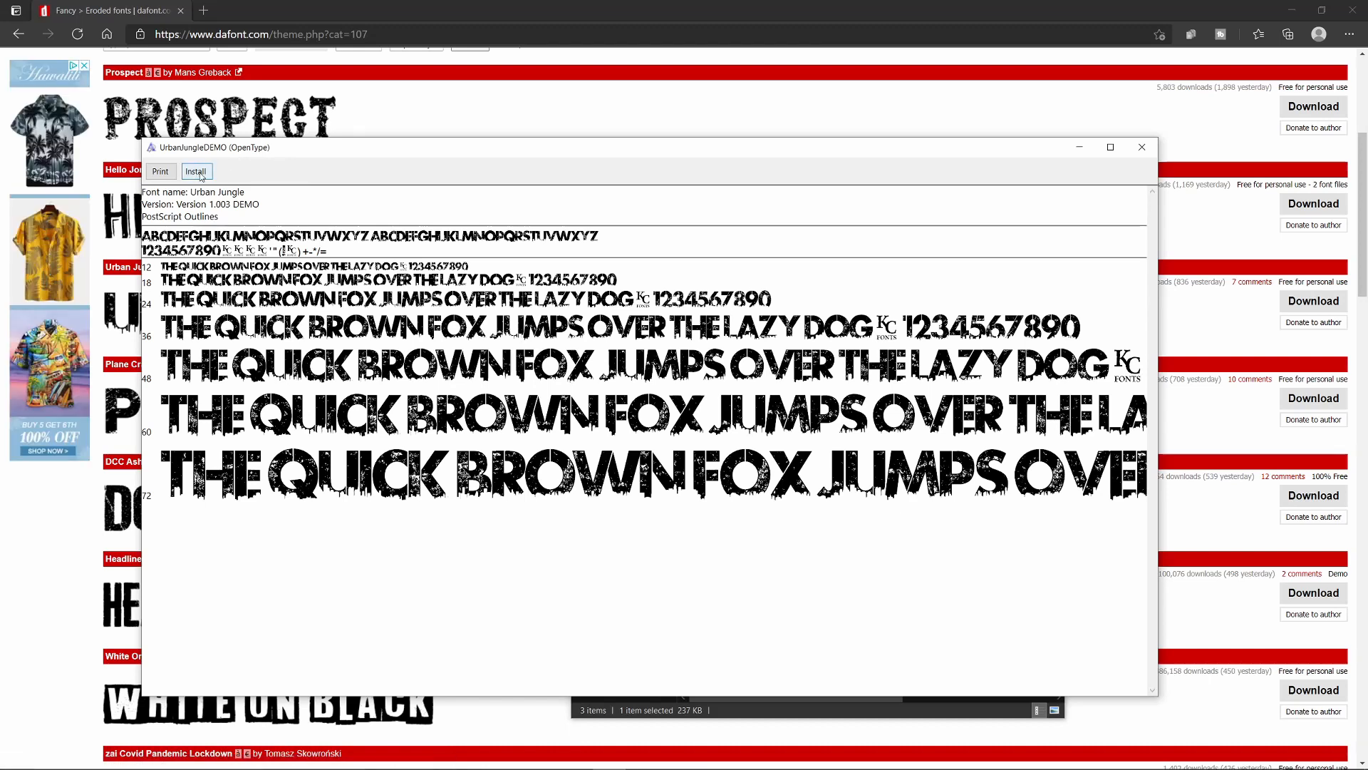
click(195, 171)
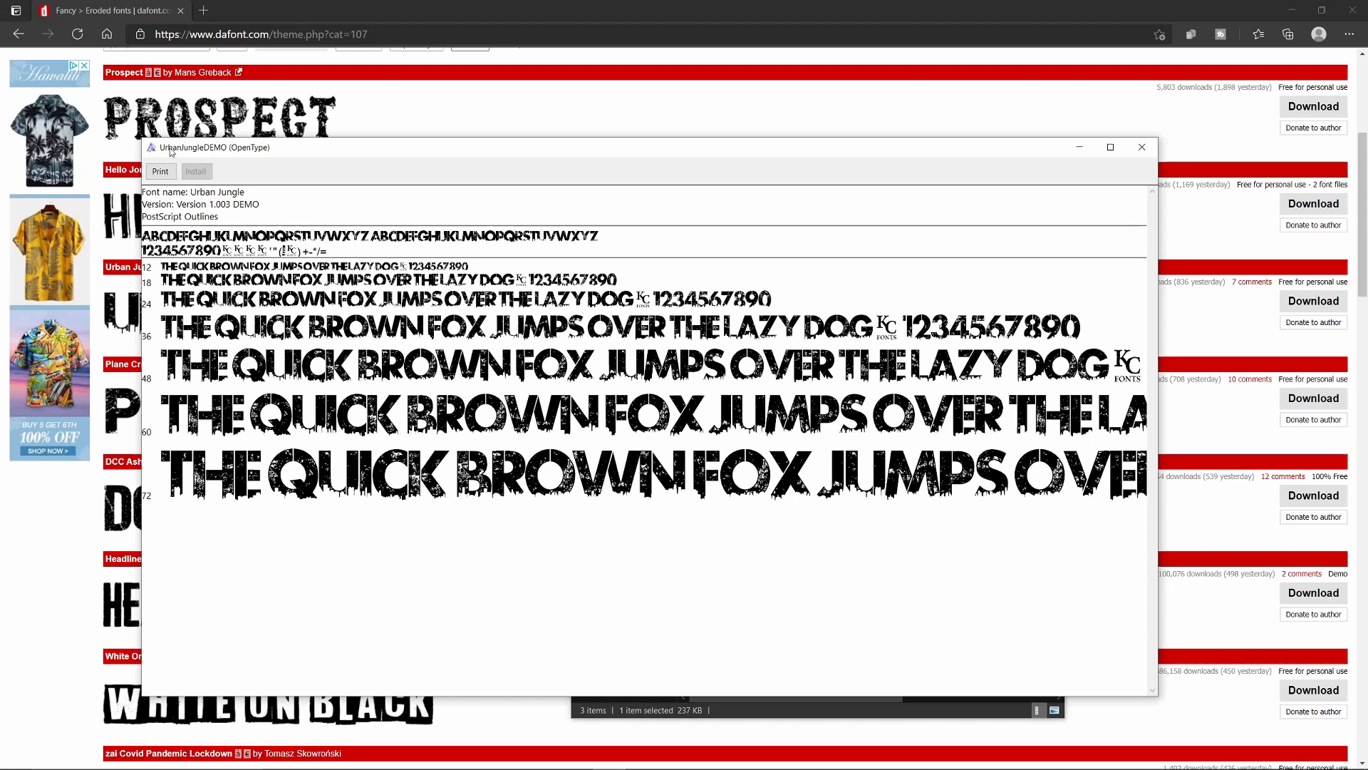
click(1140, 147)
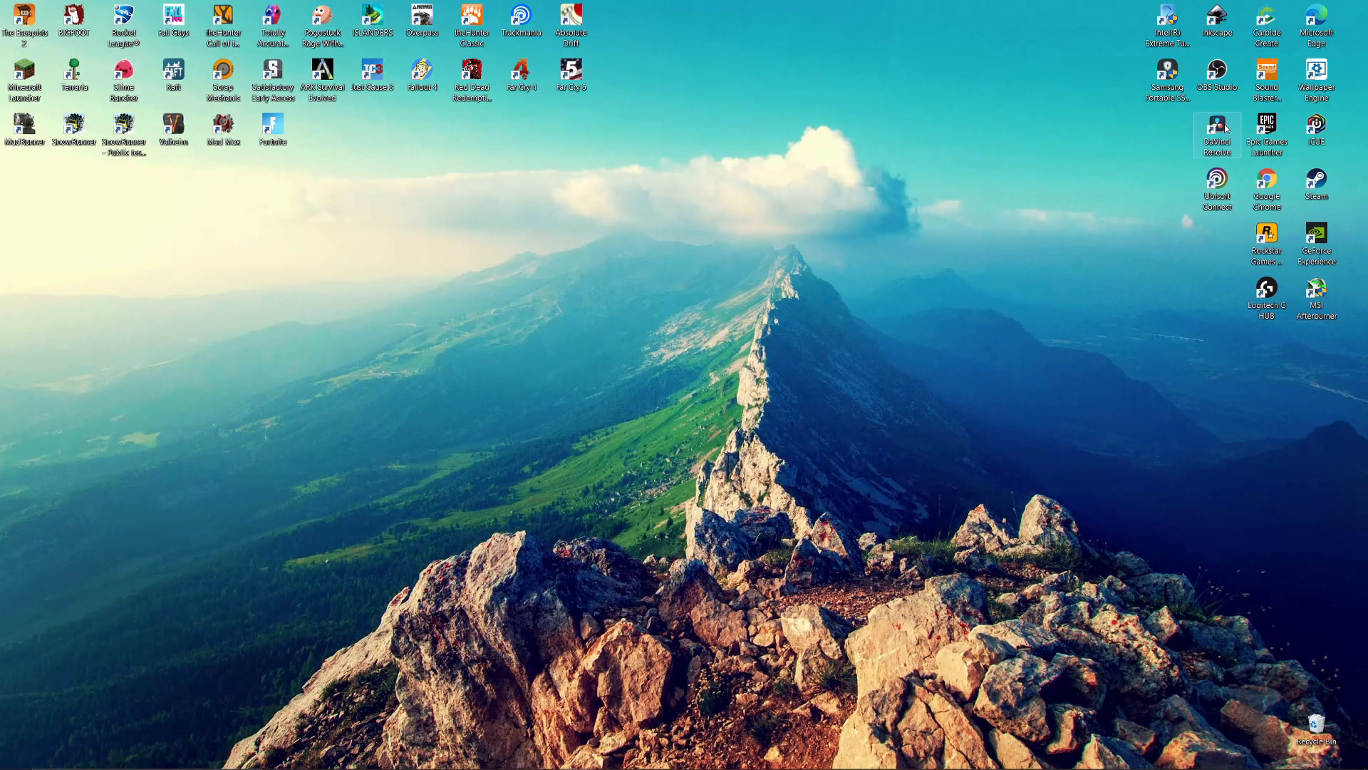
Step: Launch Resolve, place a Text title on Video 2 above the Far Cry 6 clip, and select it
double_click(1217, 129)
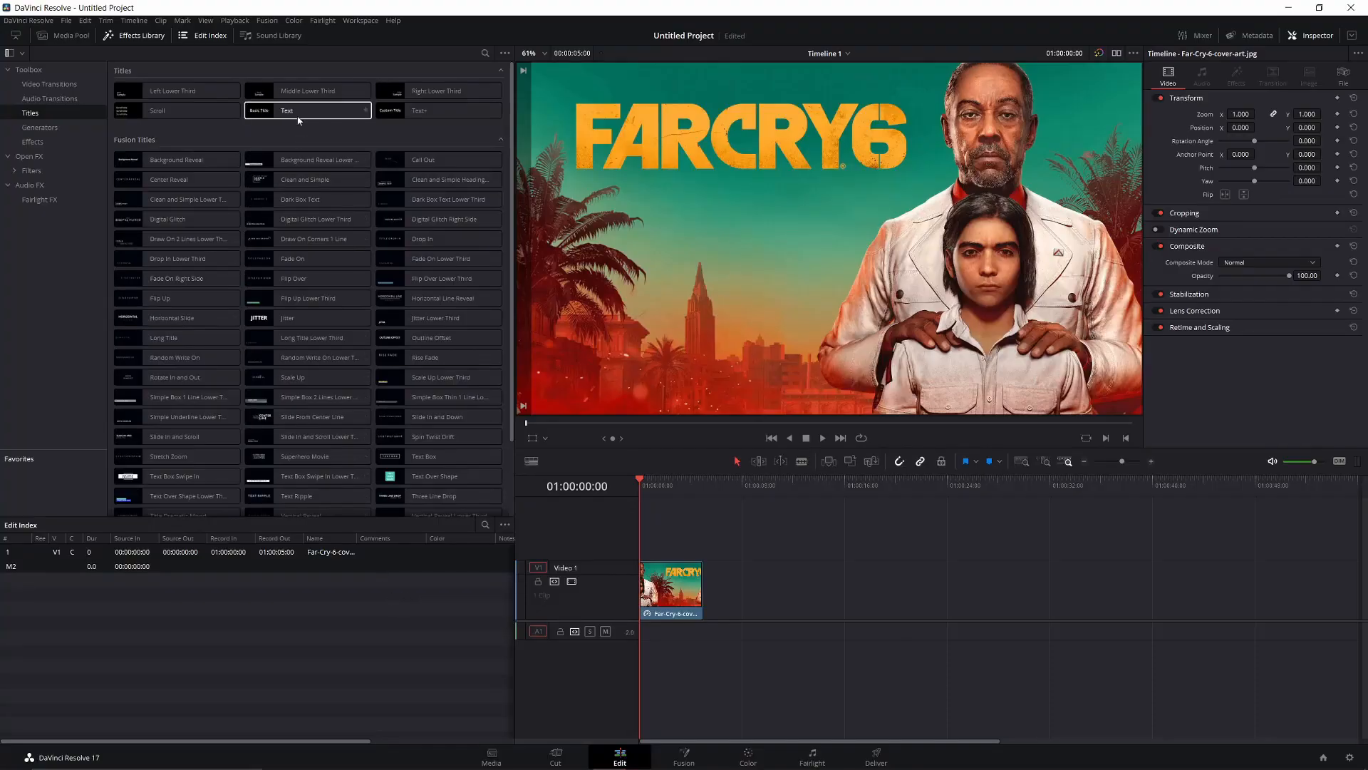
drag(308, 110, 672, 541)
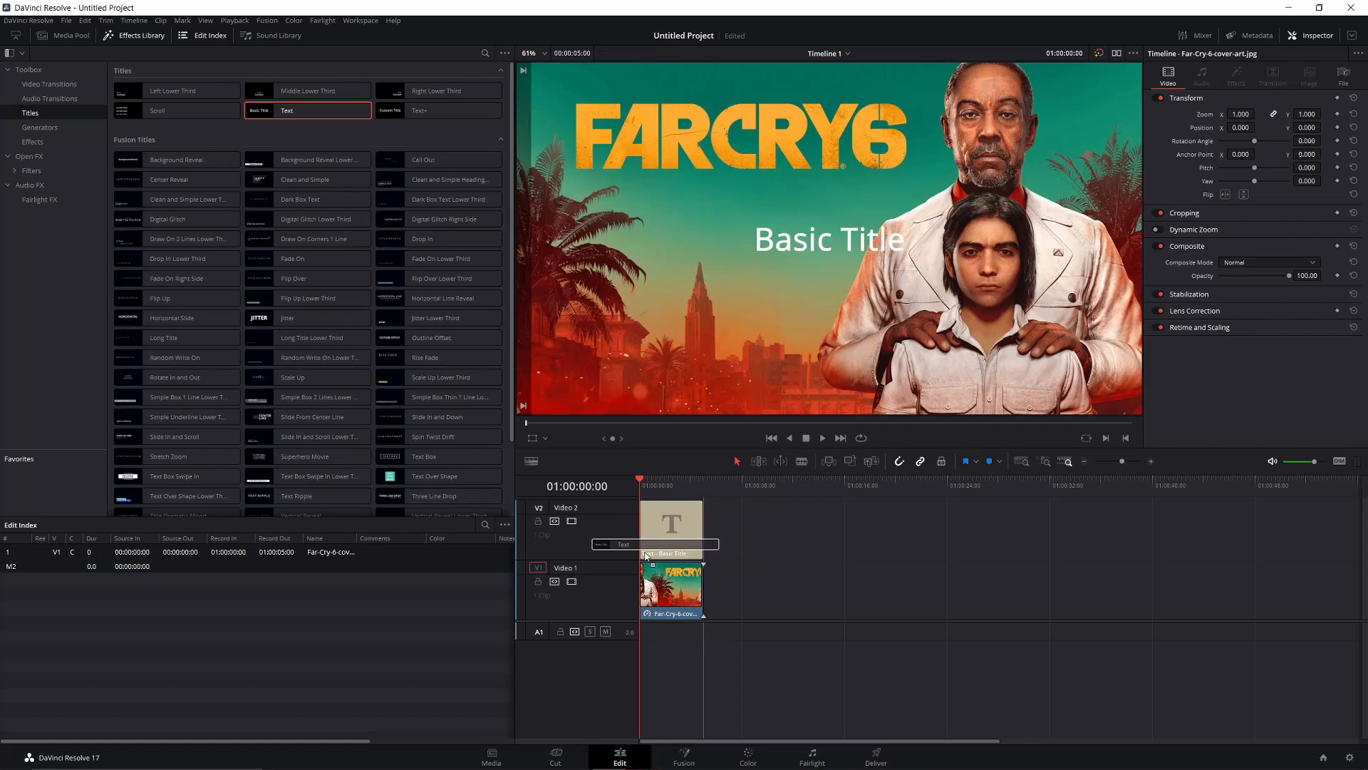
click(672, 520)
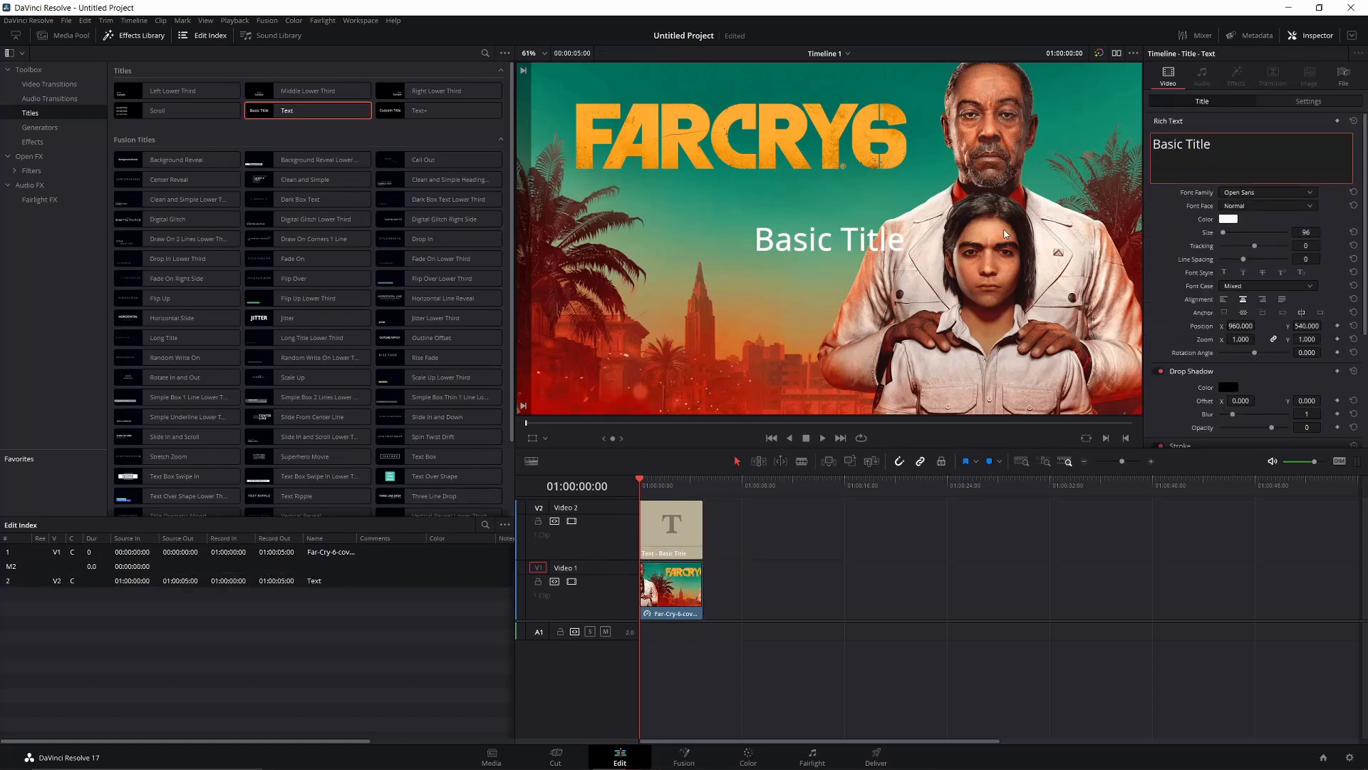
mouse_move(1274, 210)
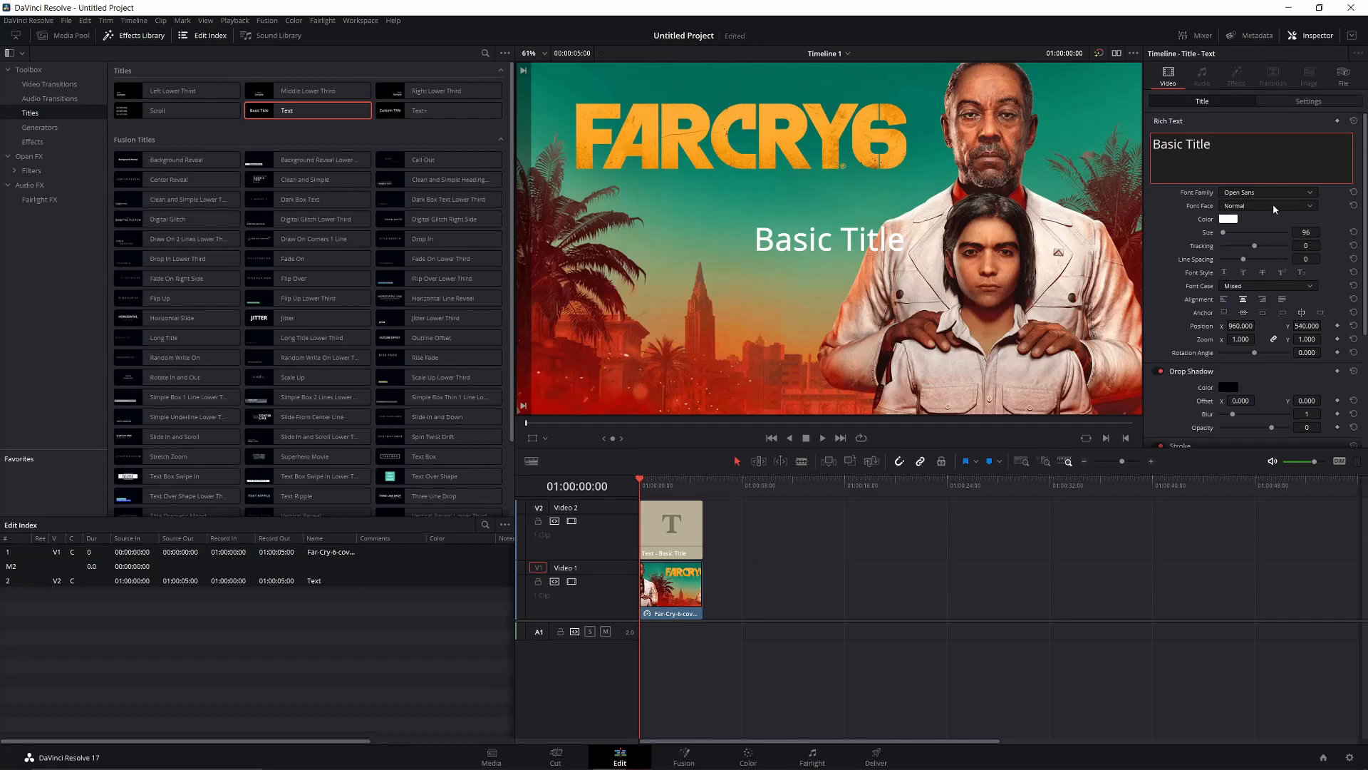
Step: Pick Urban Jungle from the Font Family list and type sample text over the Basic Title placeholder
click(1299, 192)
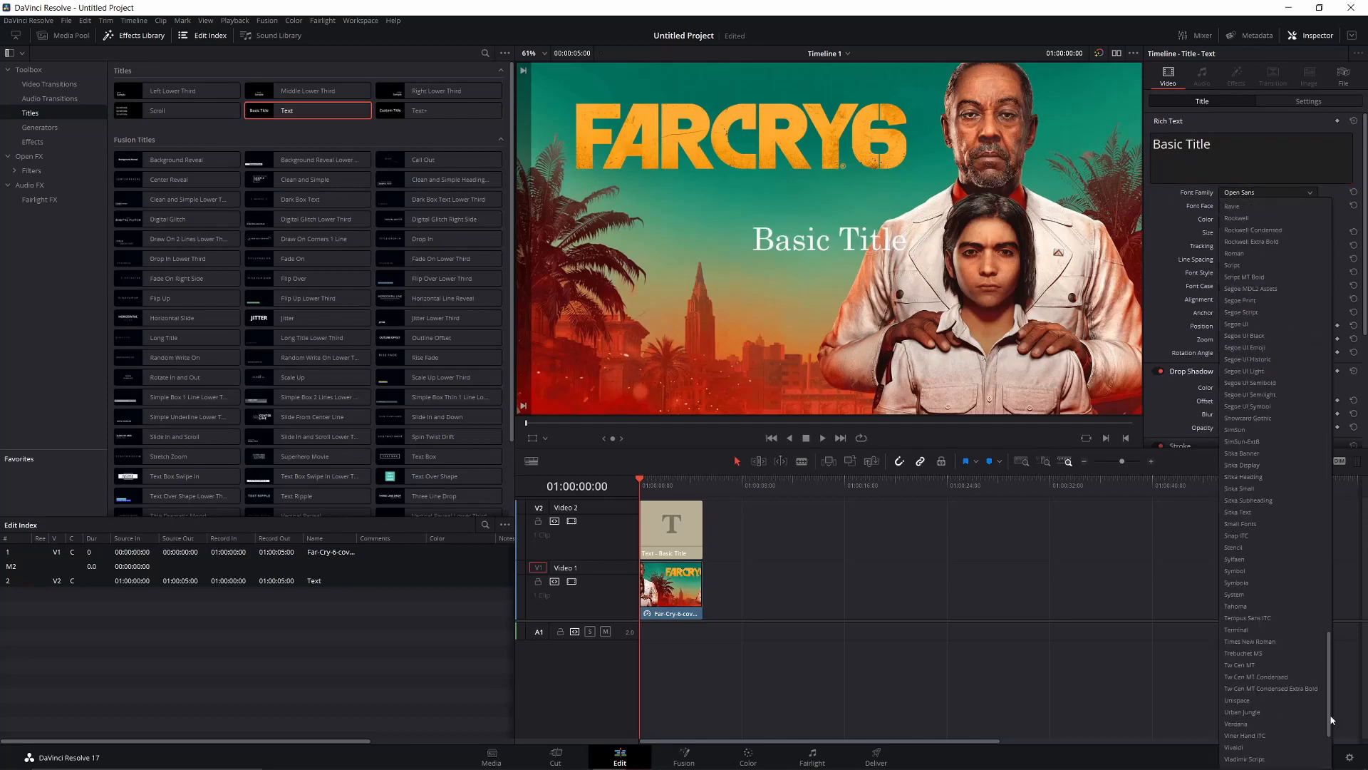
scroll(down, 3)
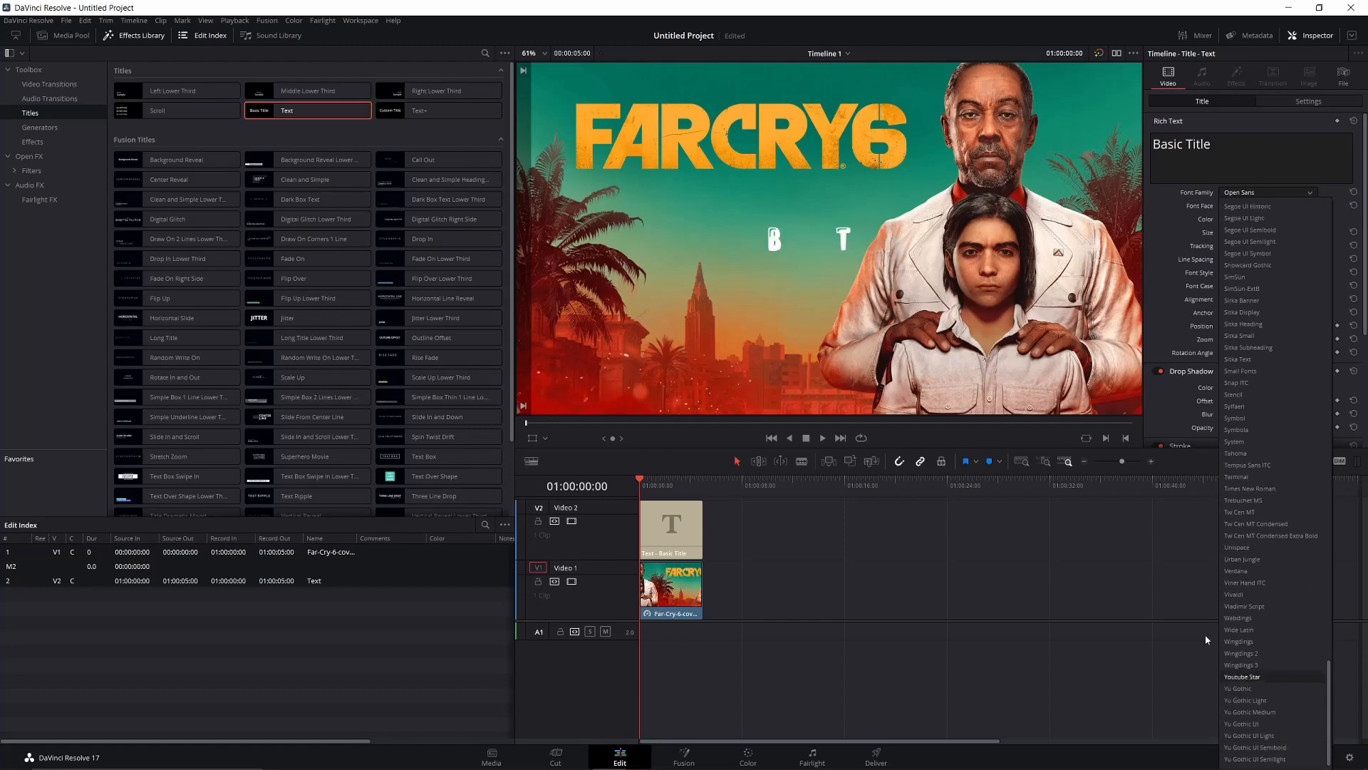
click(1243, 559)
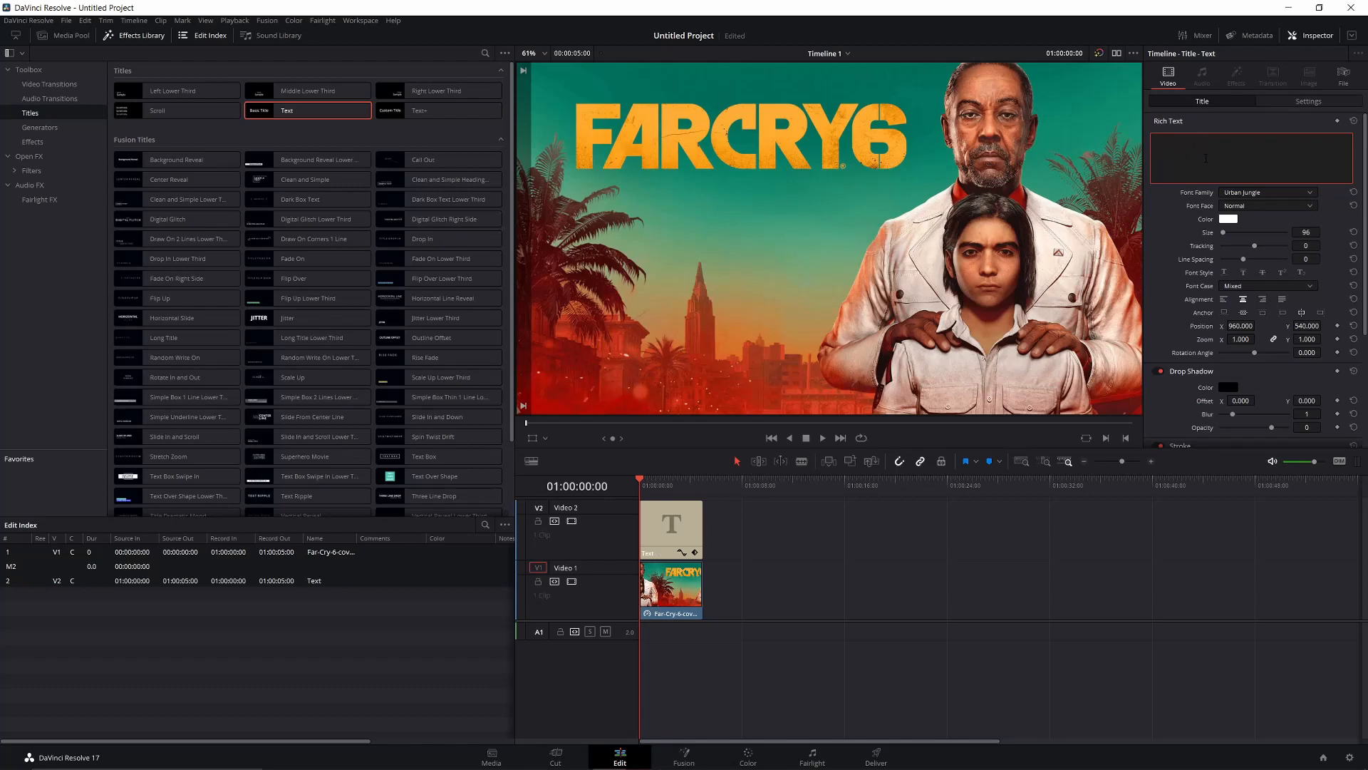
text(tyjkbnxc ajdwWASD[P-=O)
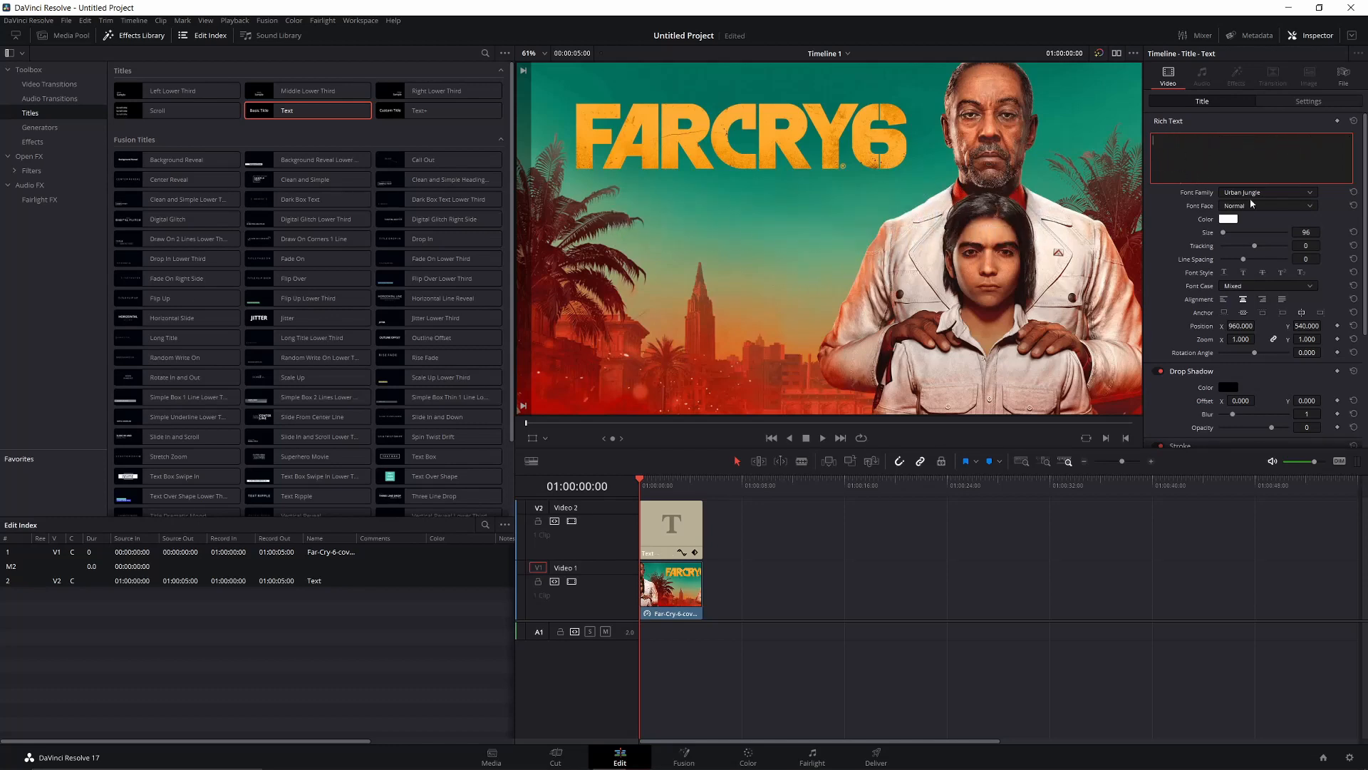
click(1266, 192)
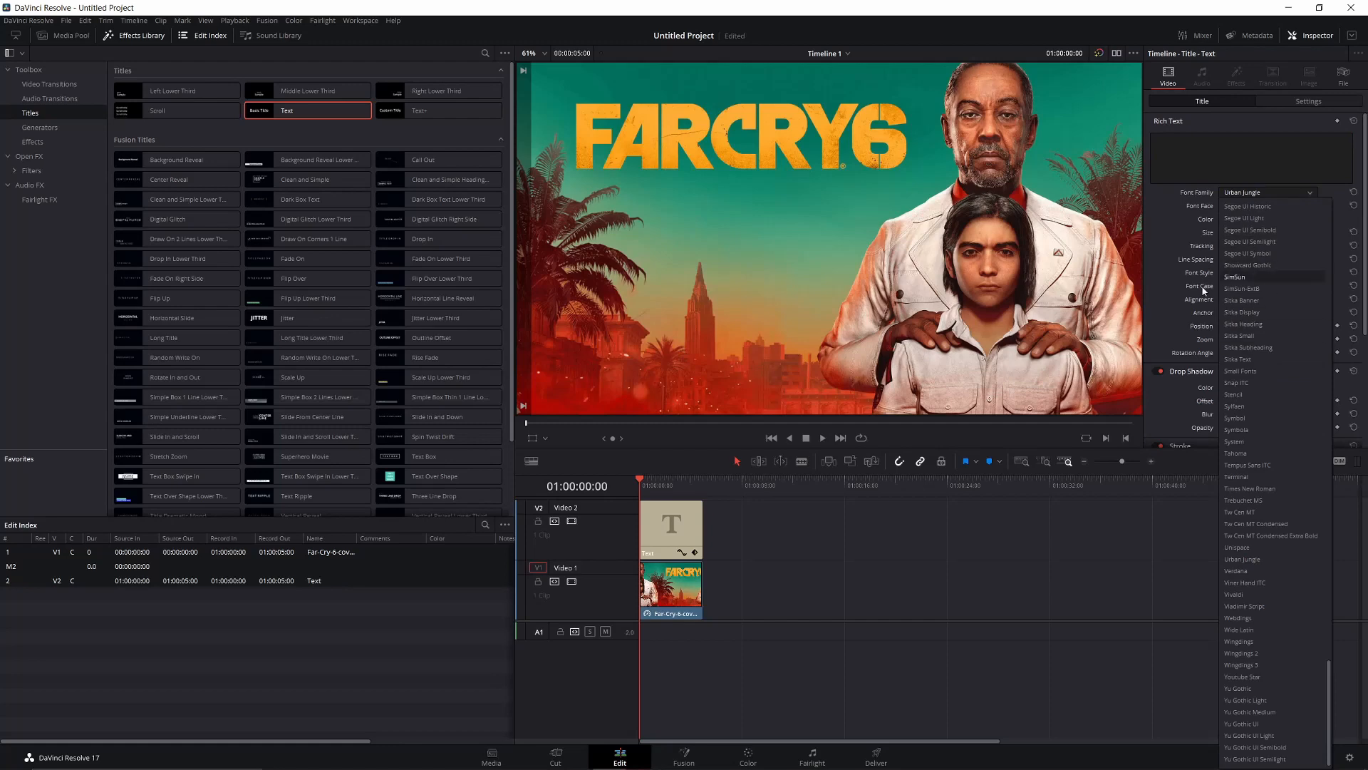